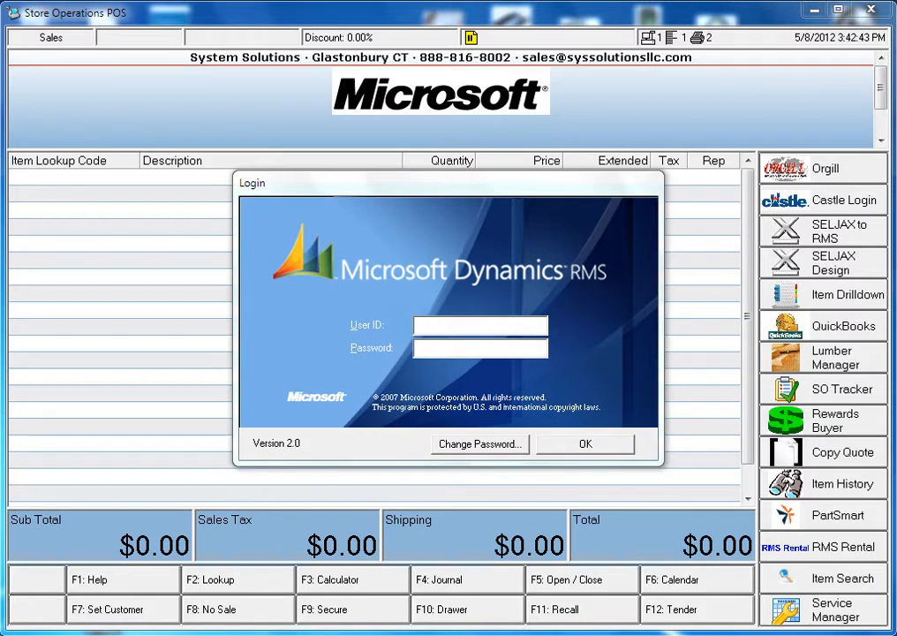
Log in to Store Operations POS as user 1 and reach the empty sales screen.
text(1)
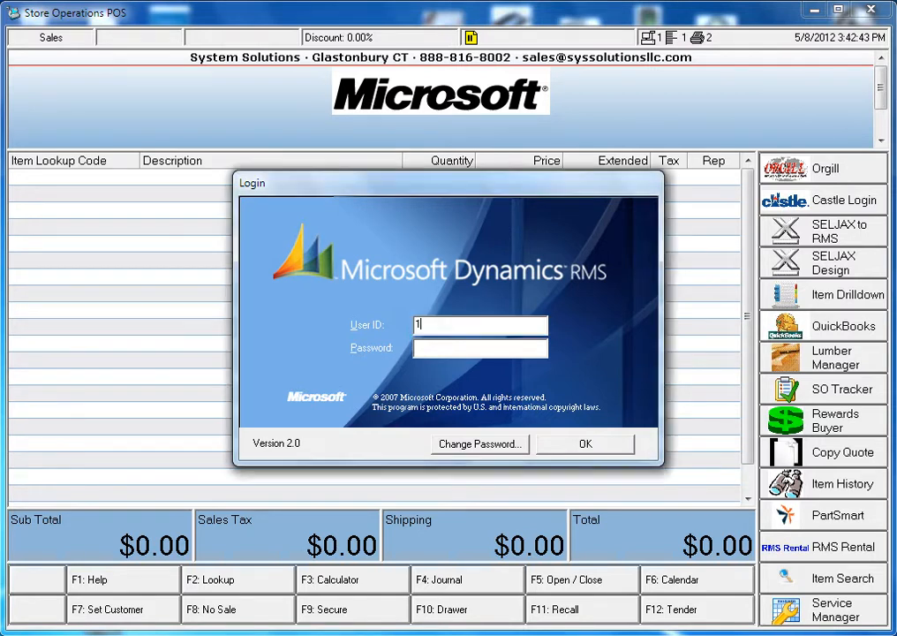
click(585, 443)
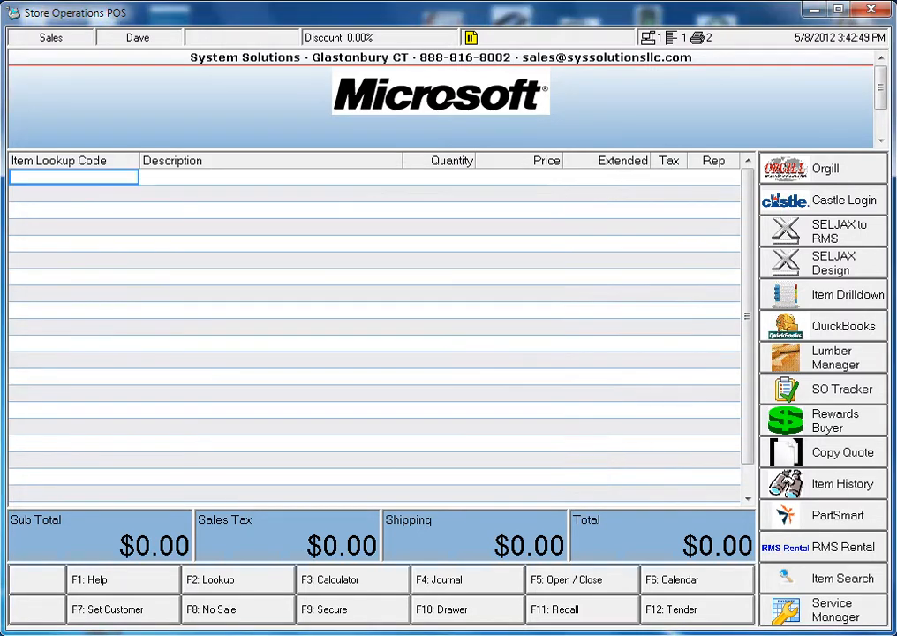
mouse_move(823, 261)
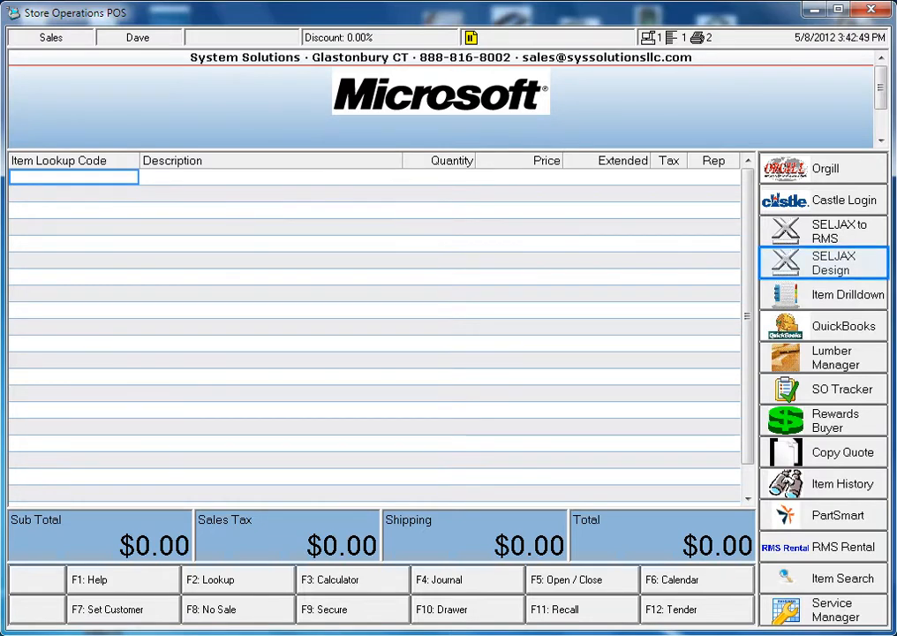
Start a new Seljax estimate for the Kittel customer found by company name.
click(821, 262)
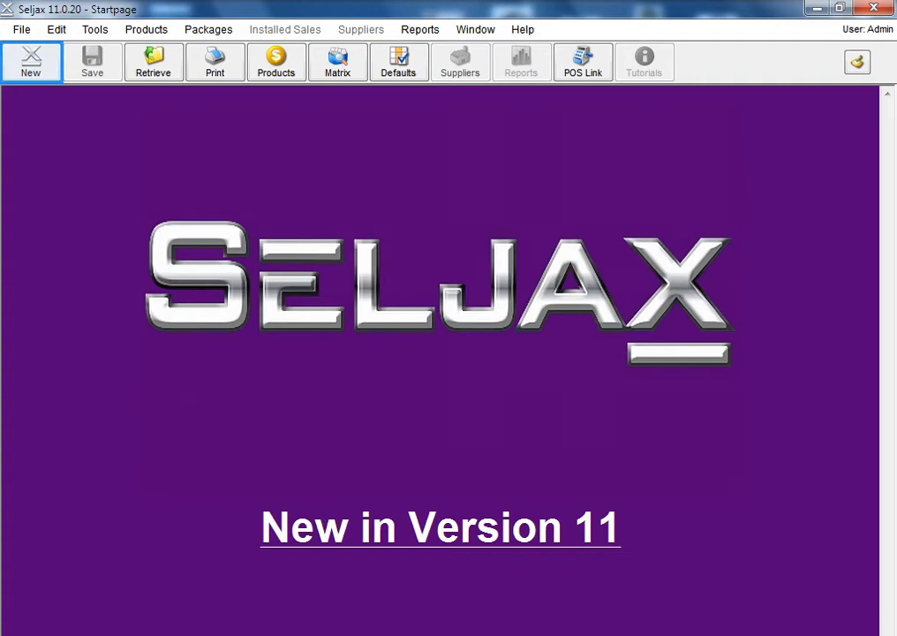
click(32, 62)
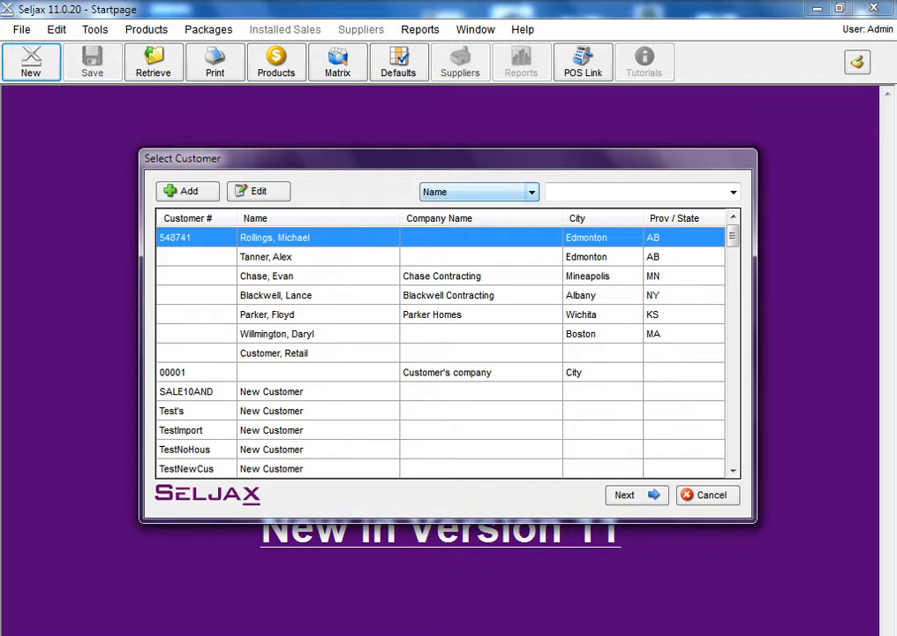
click(530, 191)
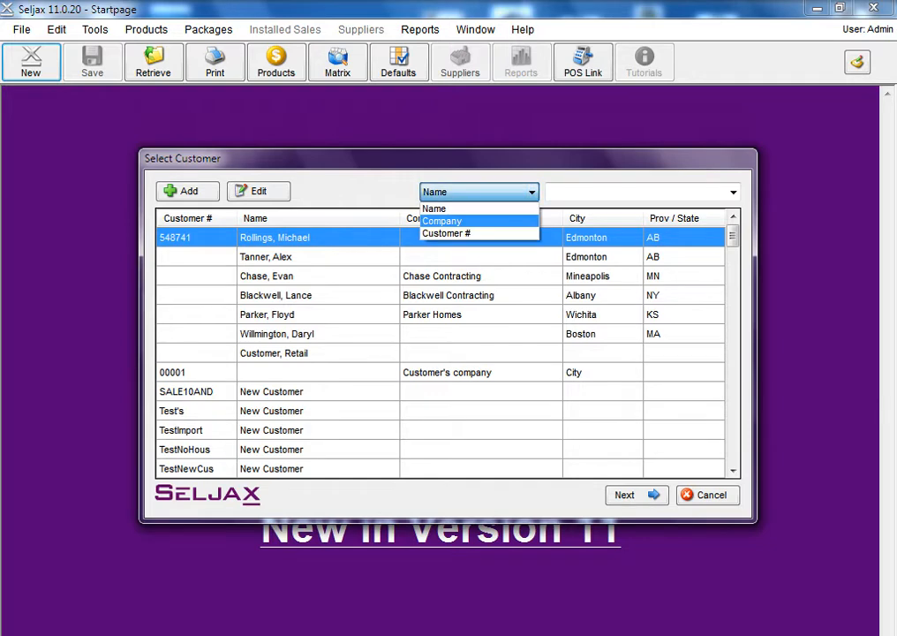
click(441, 220)
text(kittel)
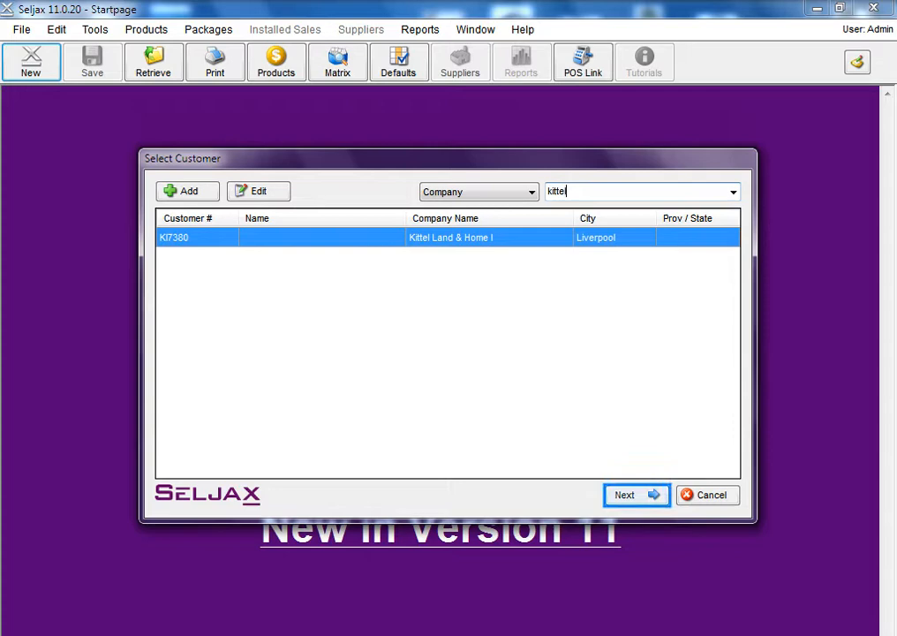
click(636, 494)
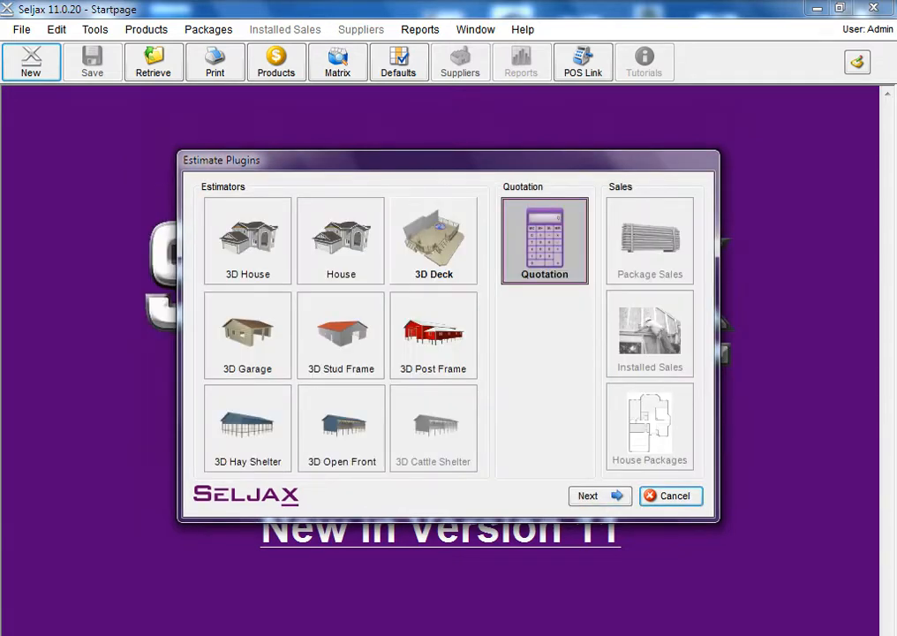
Choose the 3D Deck estimator with a freestanding L-shaped deck.
click(434, 241)
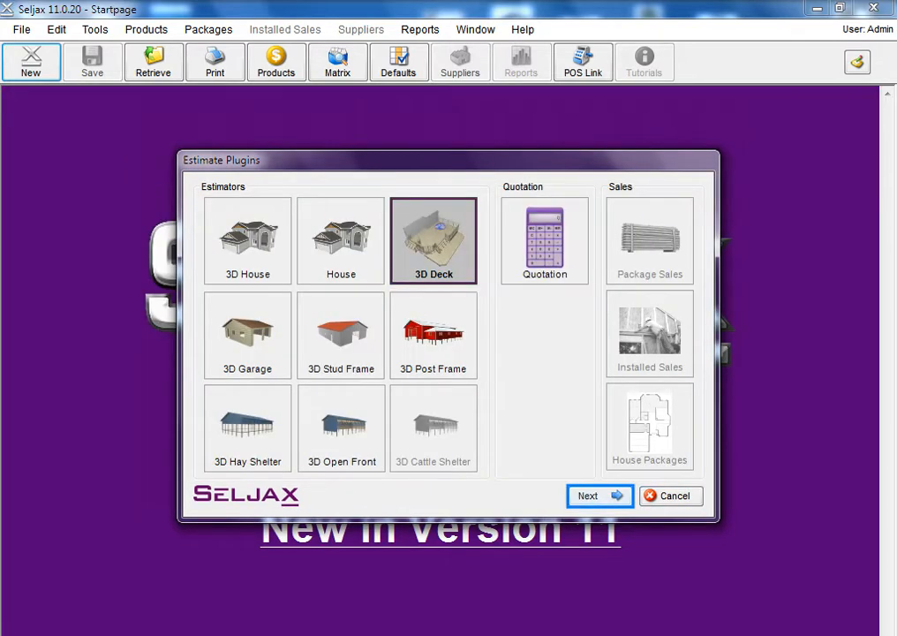
click(587, 494)
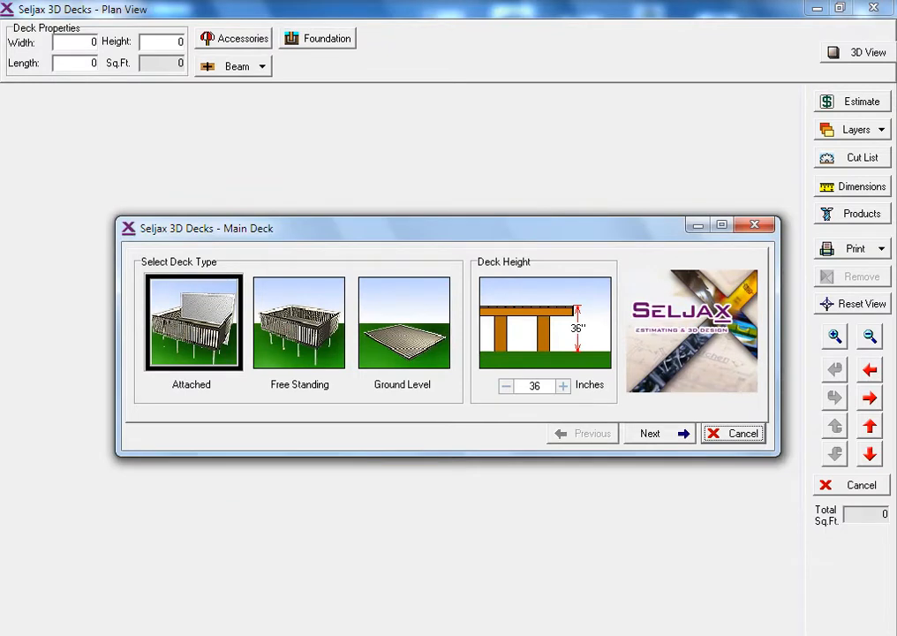
click(298, 322)
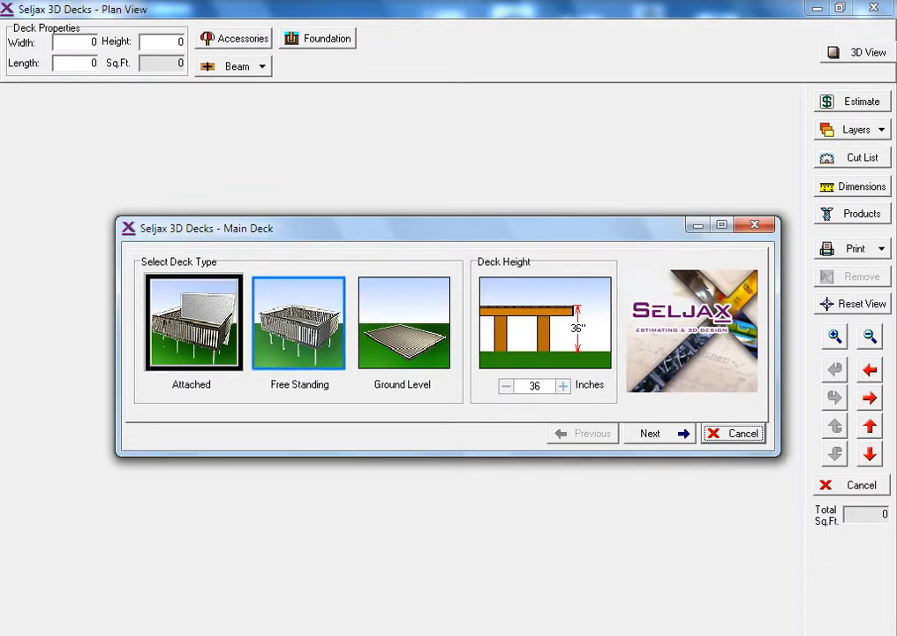
click(300, 321)
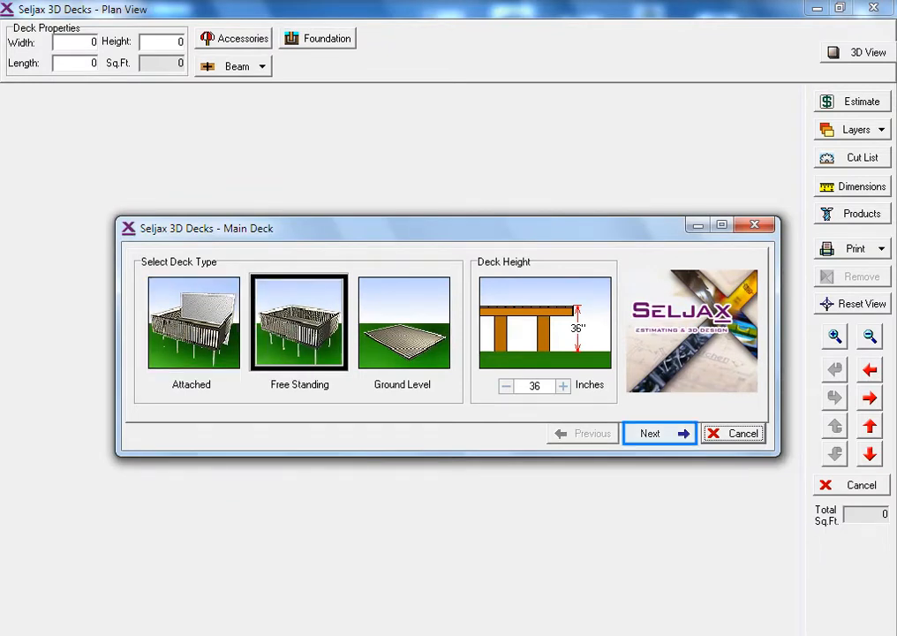
click(650, 433)
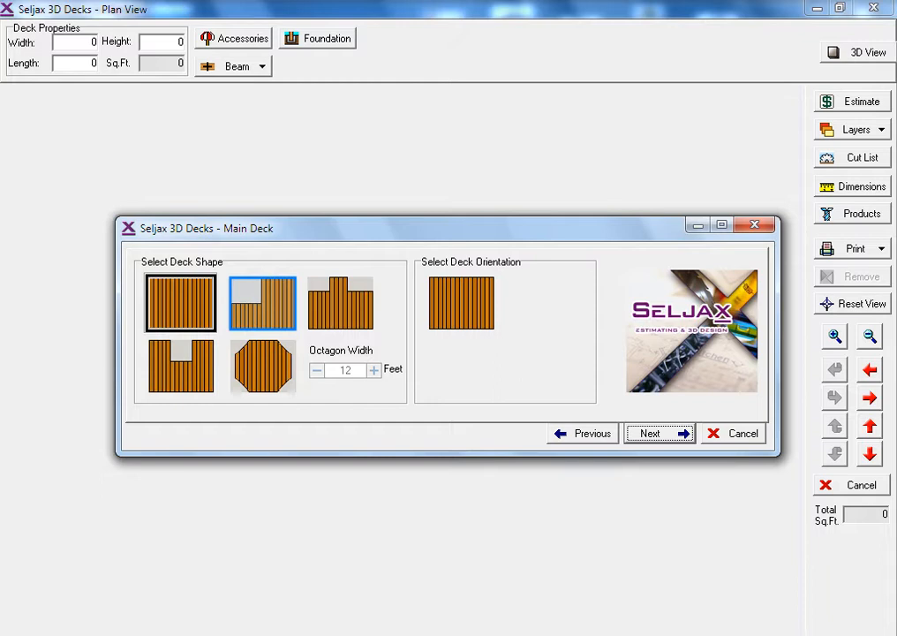
click(261, 302)
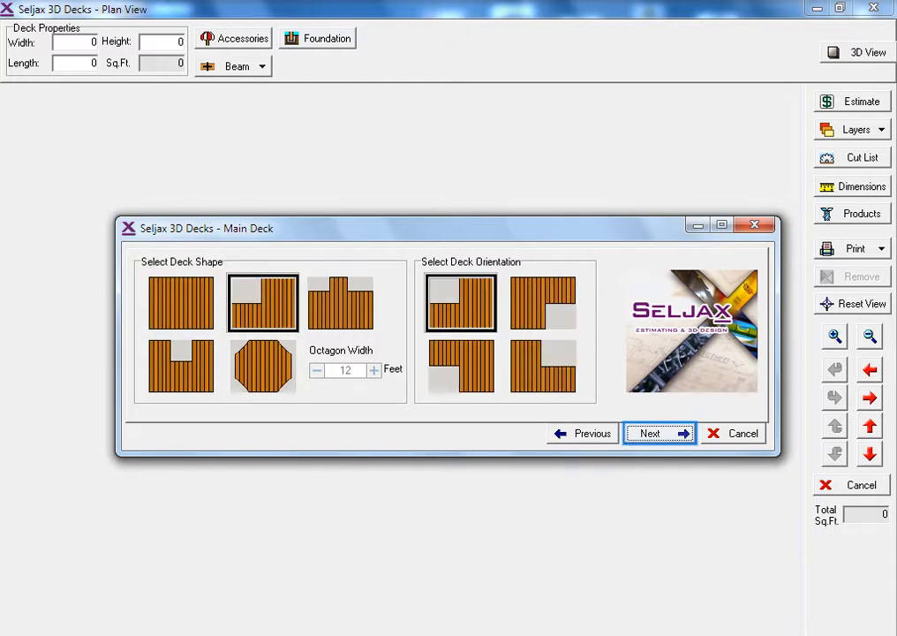
click(650, 433)
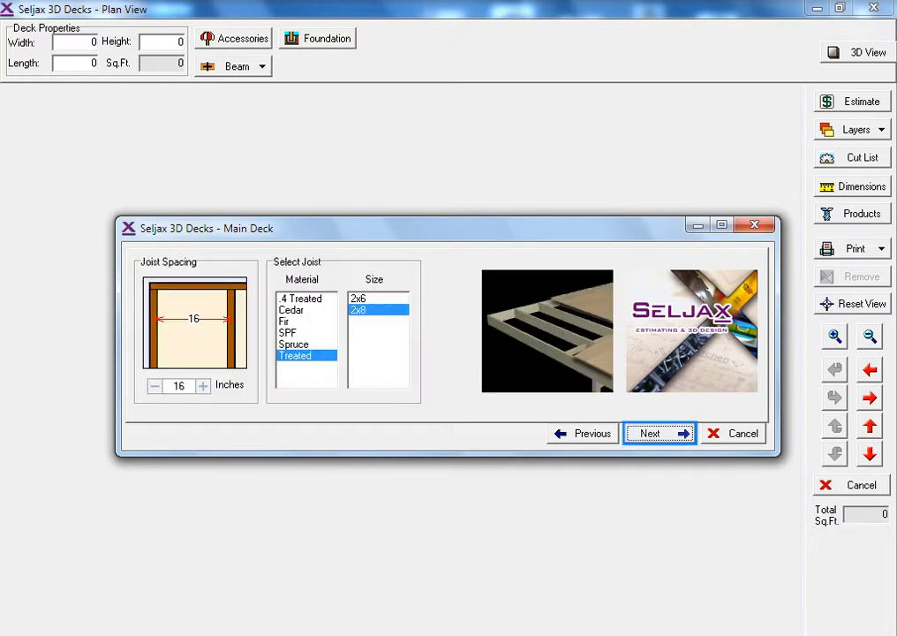
Accept default joists and decking, choose Global Rail-K-Ing railing in wood grain, and generate the plan.
click(659, 432)
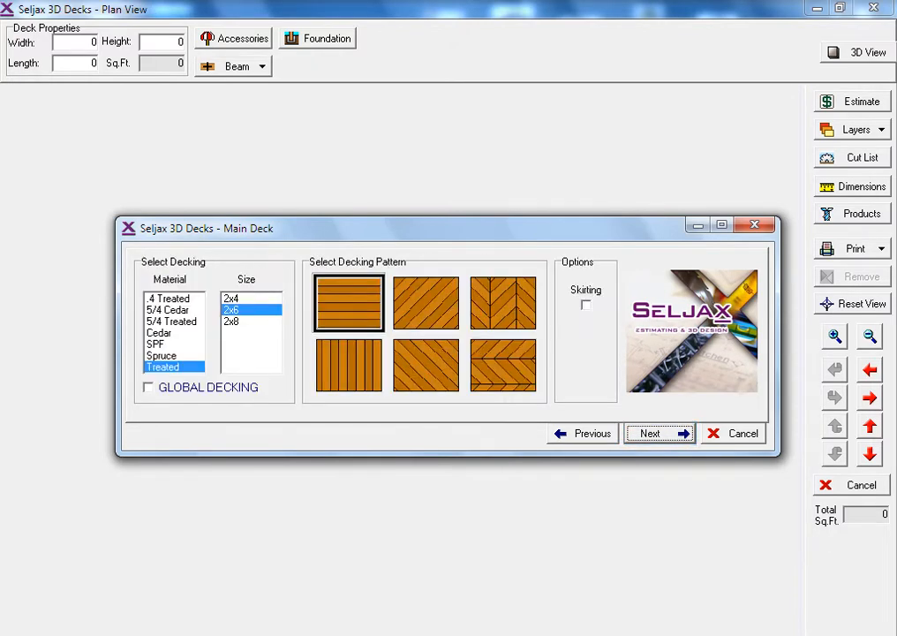
click(650, 433)
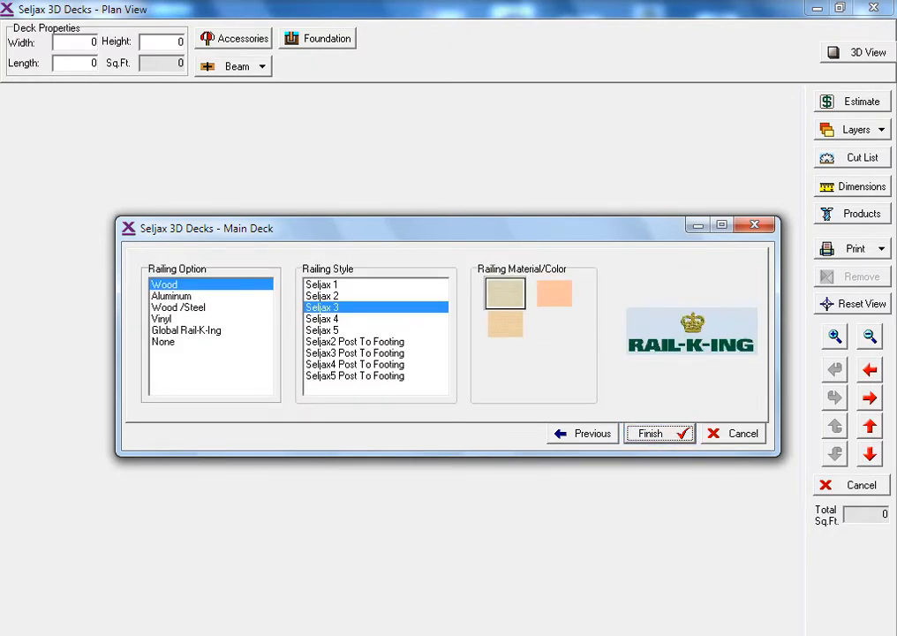
click(187, 331)
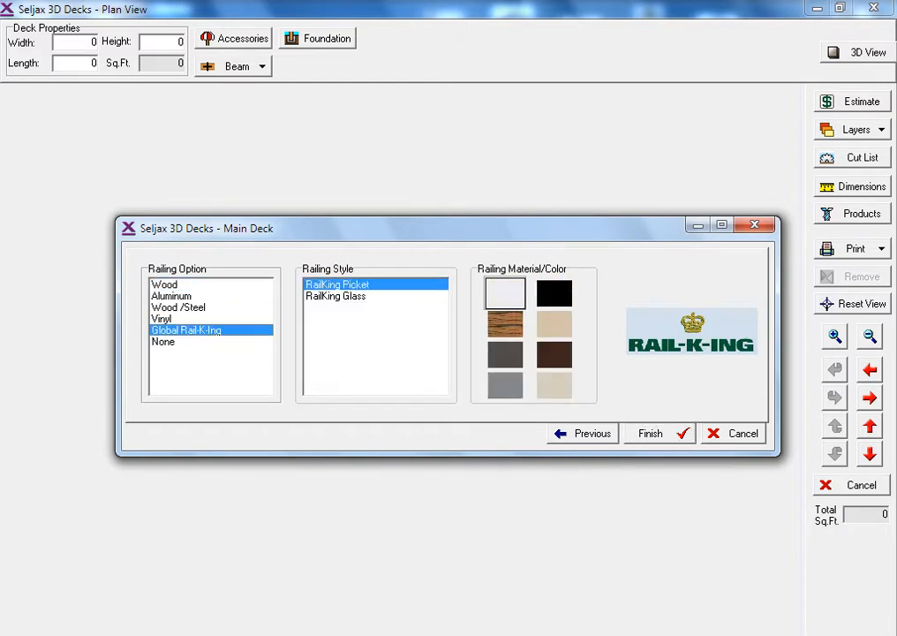
click(505, 323)
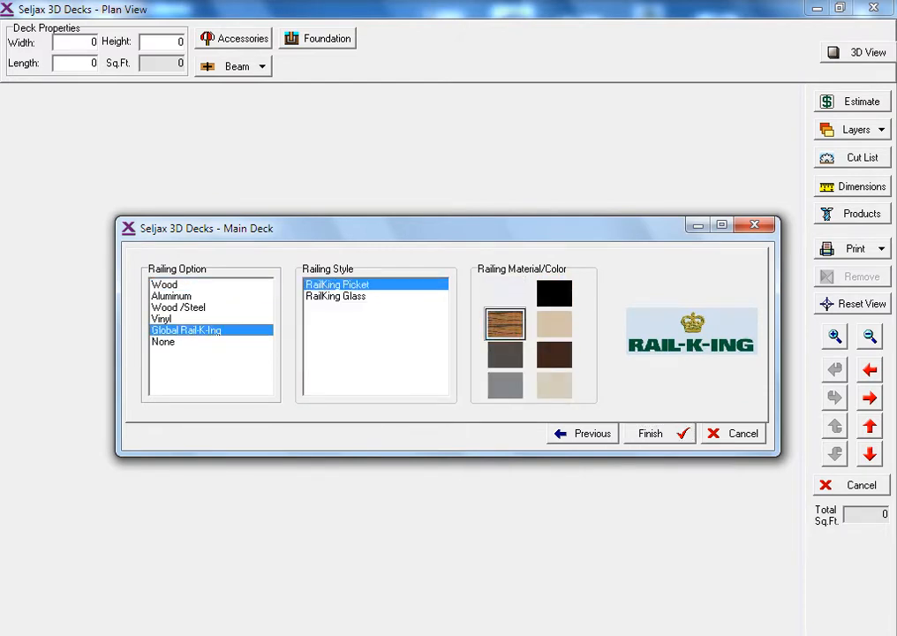
mouse_move(658, 433)
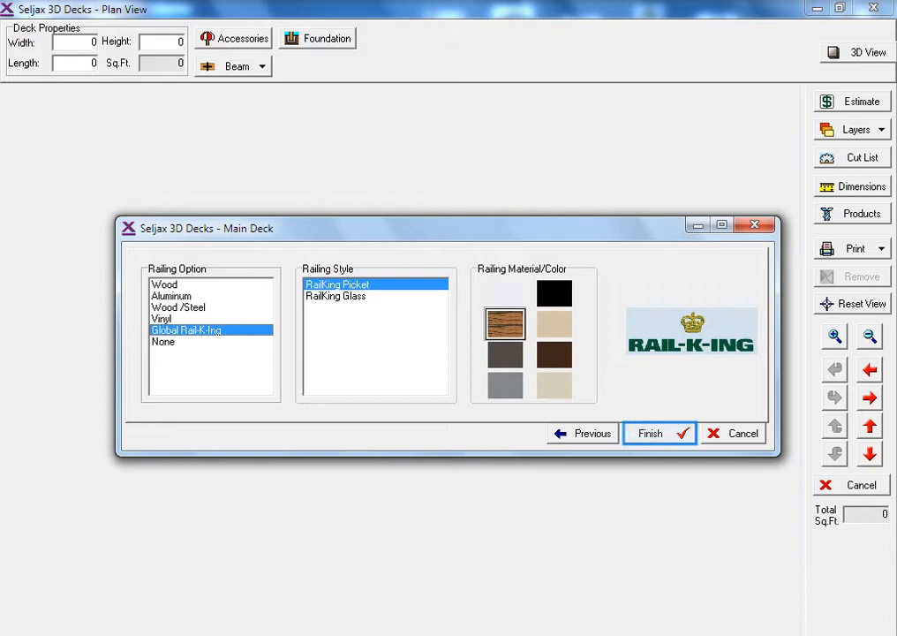
click(657, 433)
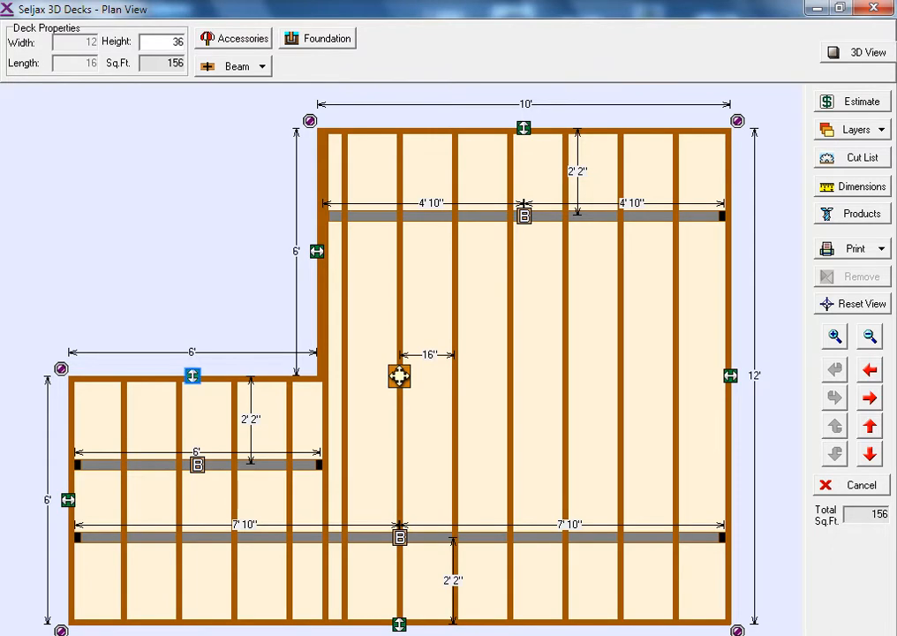
Add a 4-step stair to the deck and produce the priced materials estimate.
right_click(192, 375)
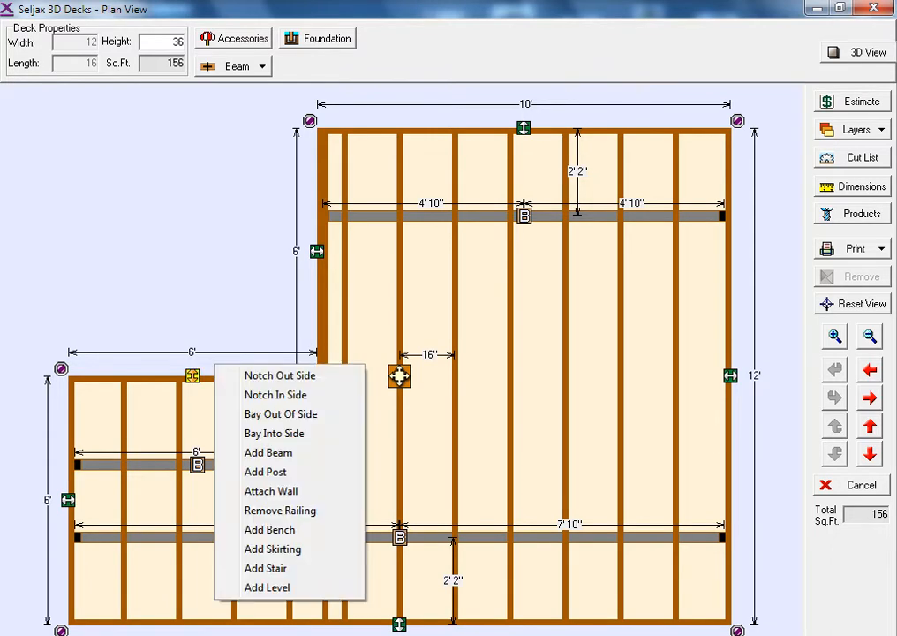
click(265, 569)
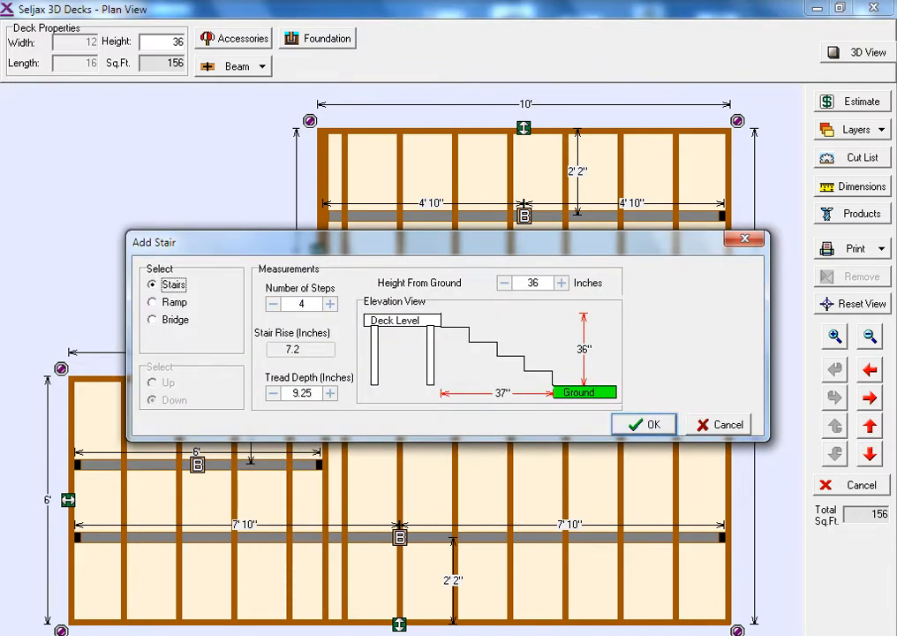
click(643, 424)
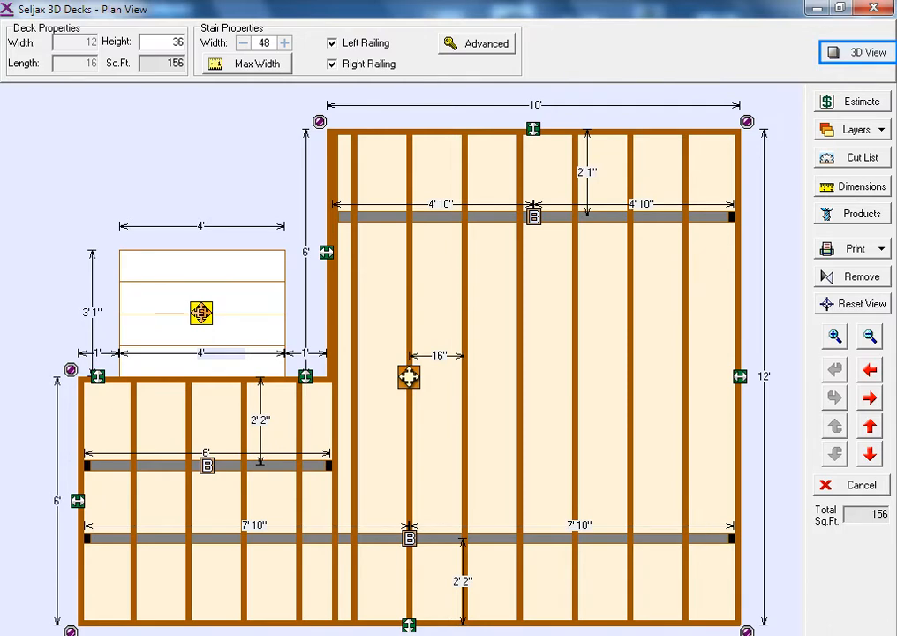
click(855, 51)
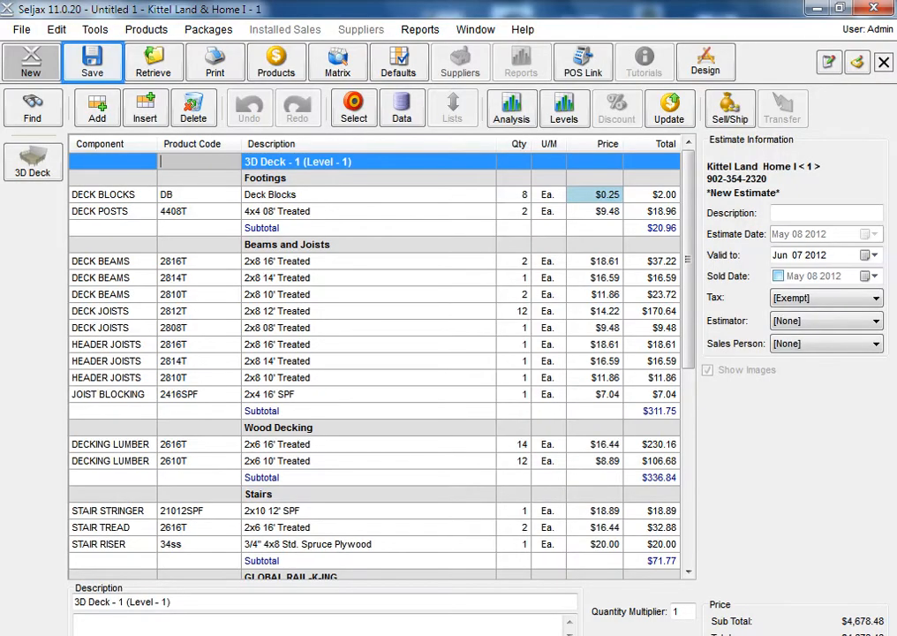
Save the estimate as 1177 'My Nice Deck' and bring up the sell-and-ship options.
click(92, 61)
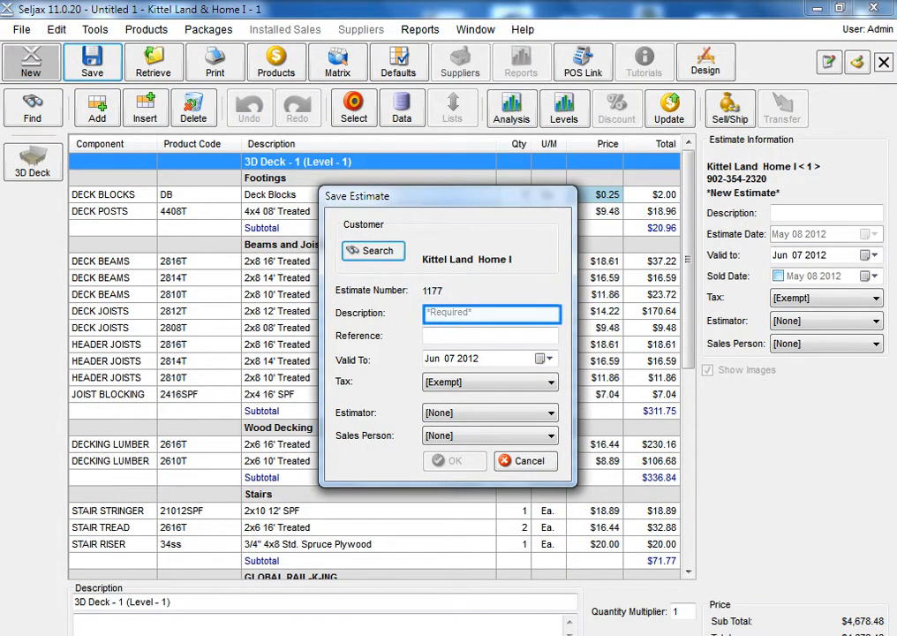
text(My N)
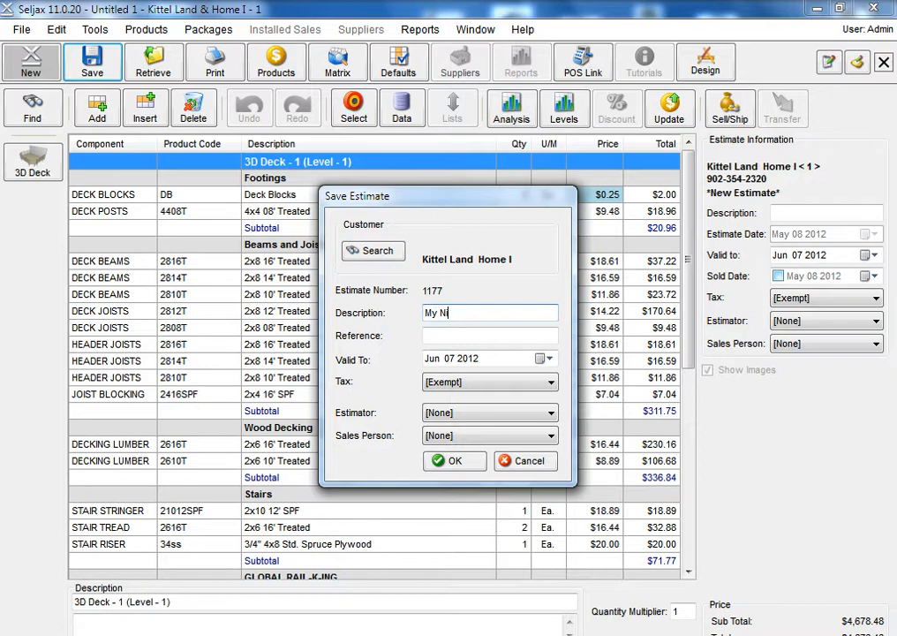
click(454, 459)
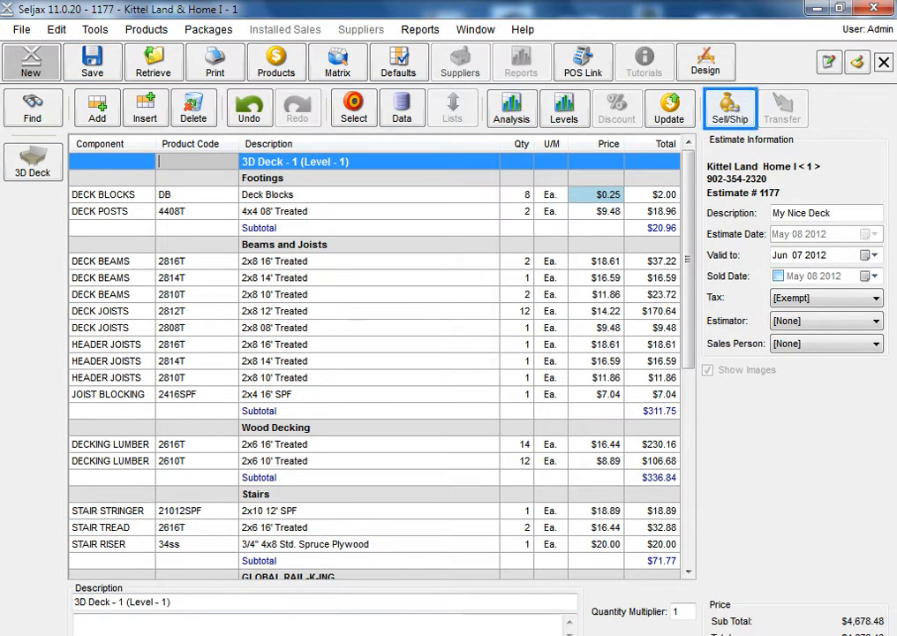
click(727, 108)
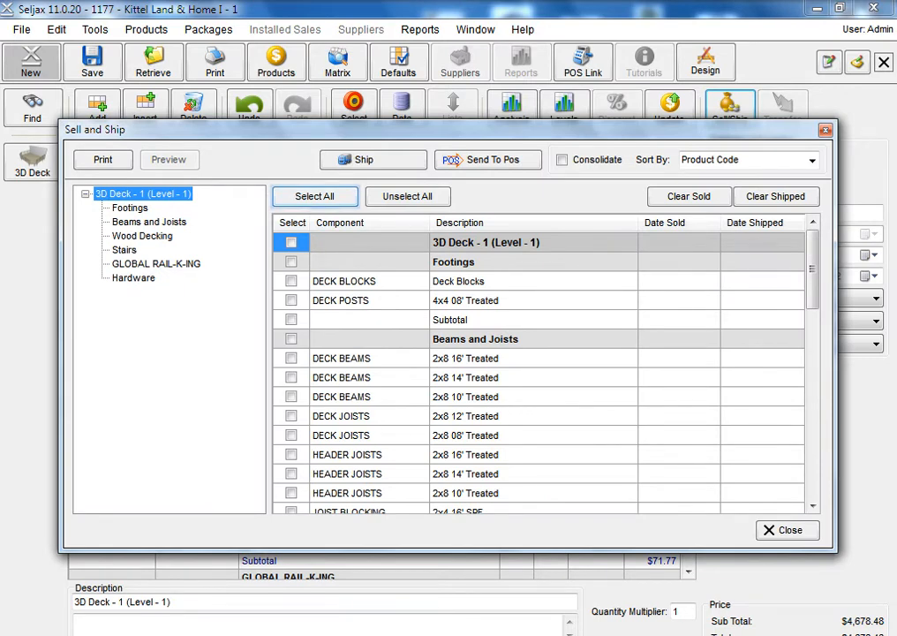
Mark all deck items sold on May 8, 2012 and send them to the POS.
click(315, 196)
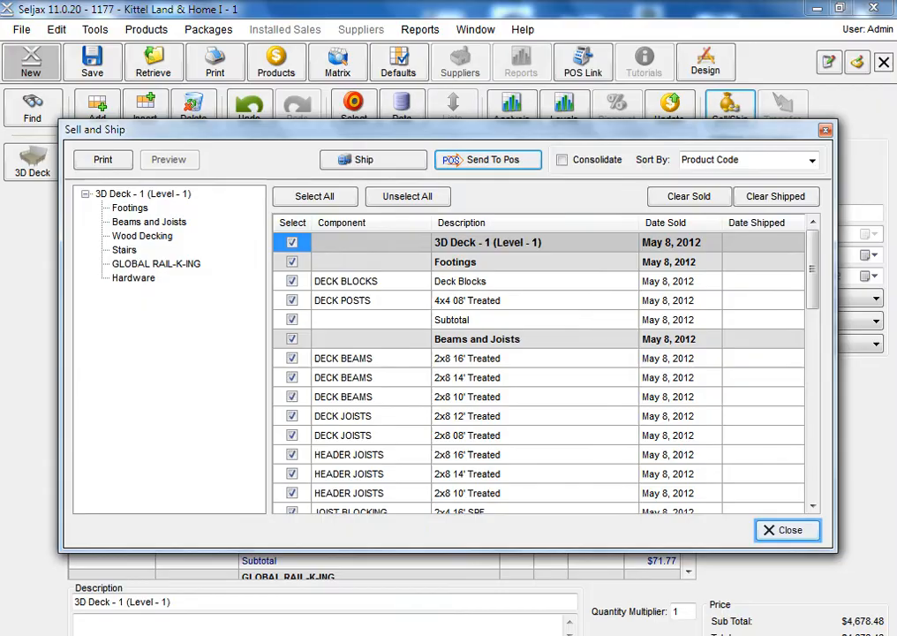
click(488, 159)
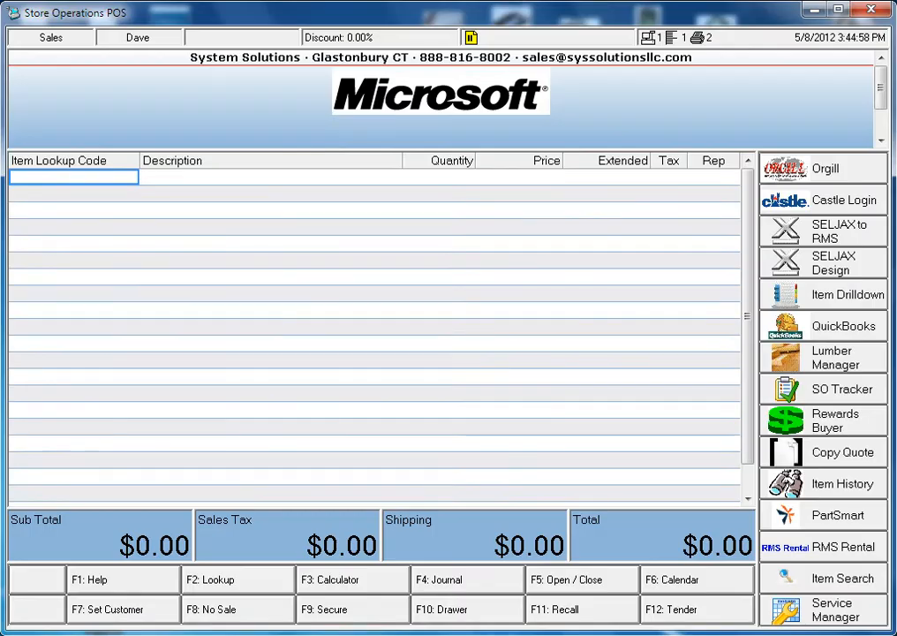
mouse_move(823, 230)
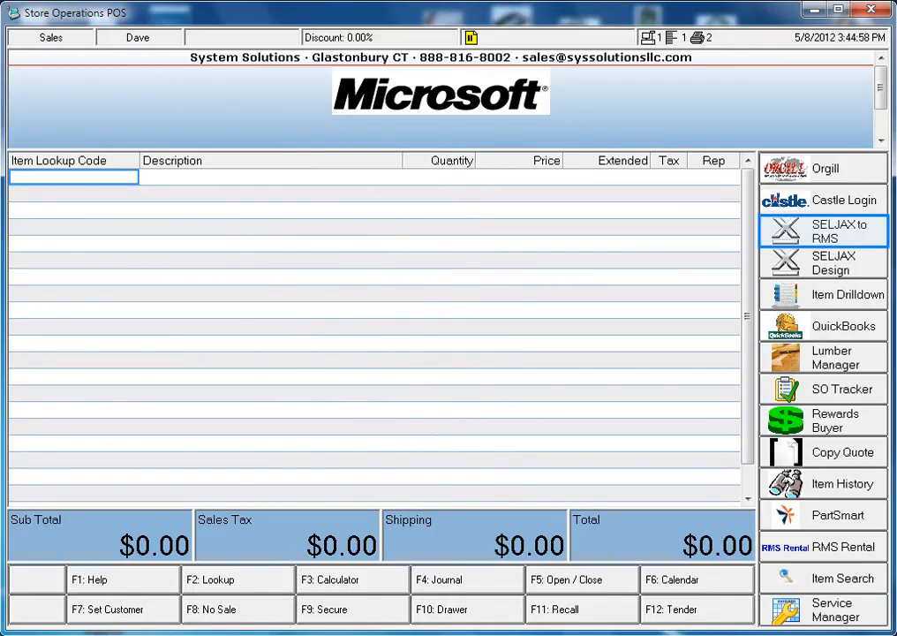
Import the Seljax estimate into RMS, then recall quote 129 to print it as a PDF.
click(823, 232)
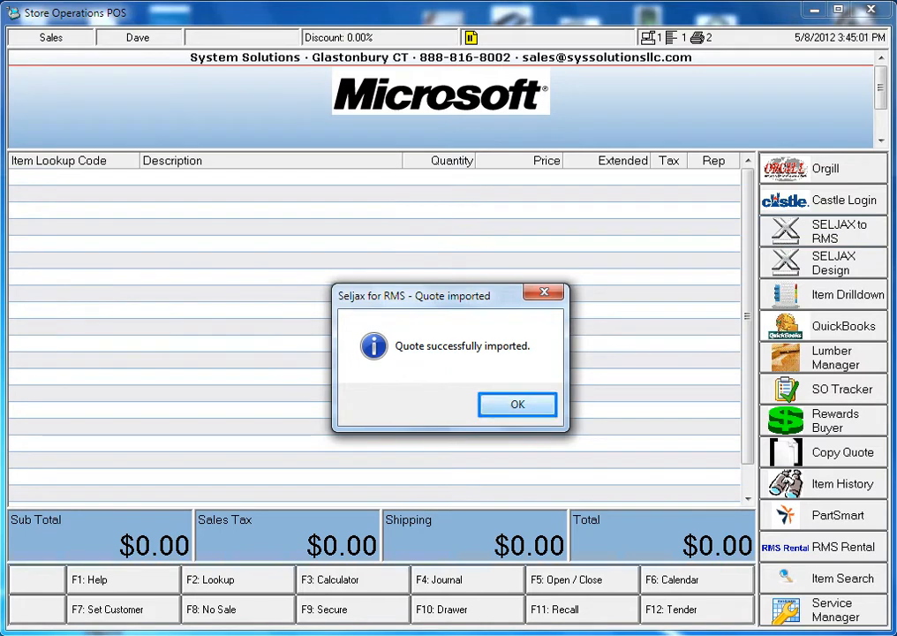
click(517, 402)
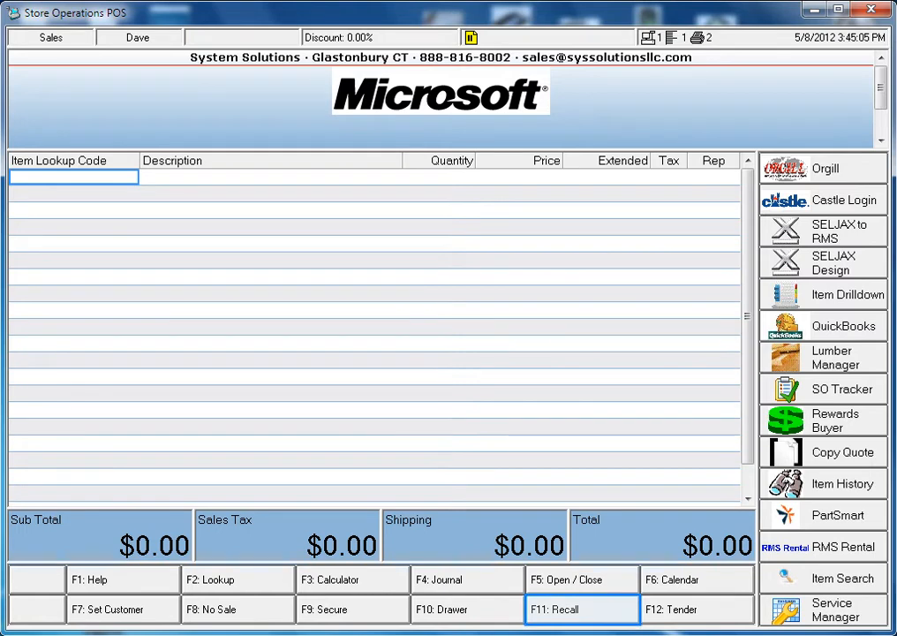
click(583, 609)
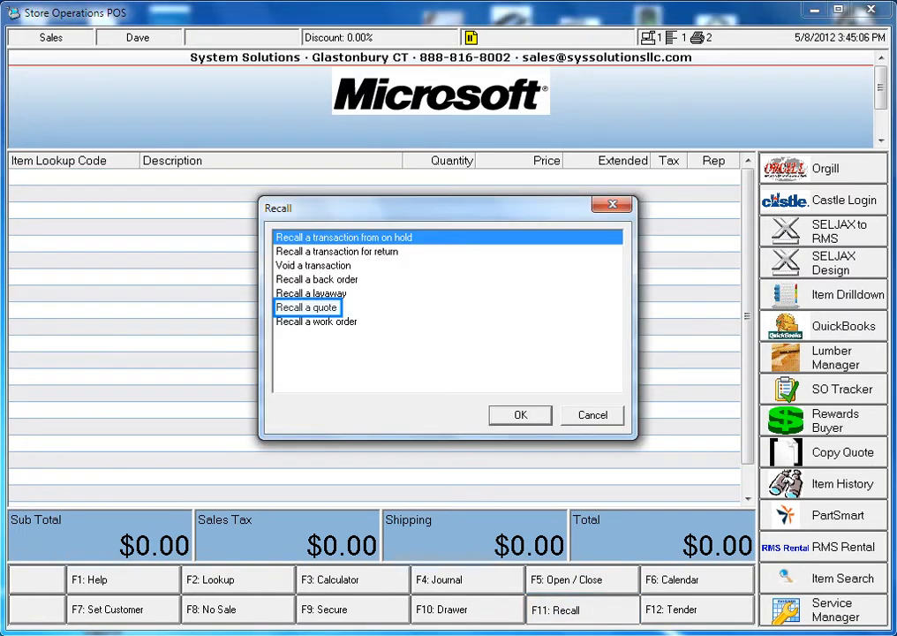
click(519, 415)
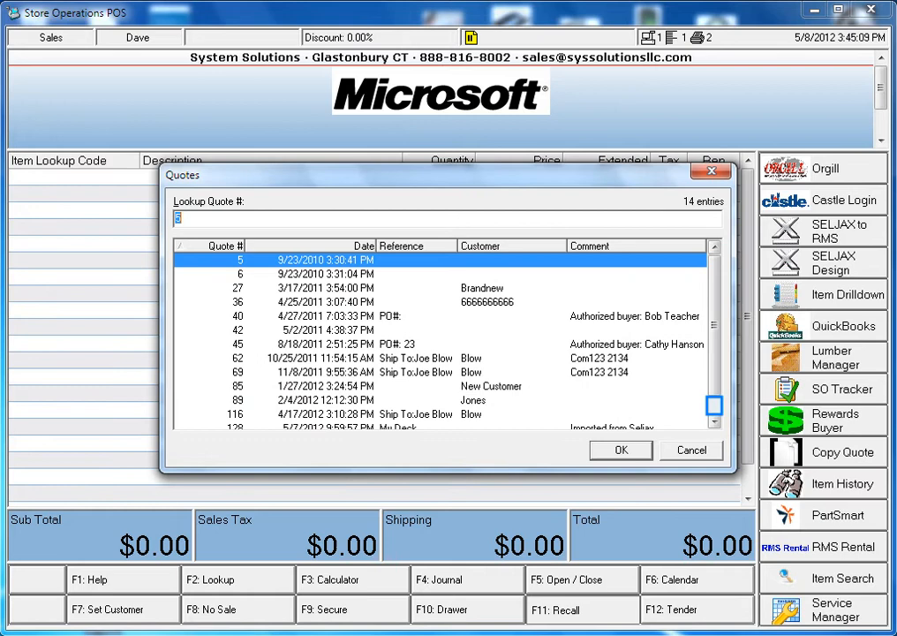
text(129)
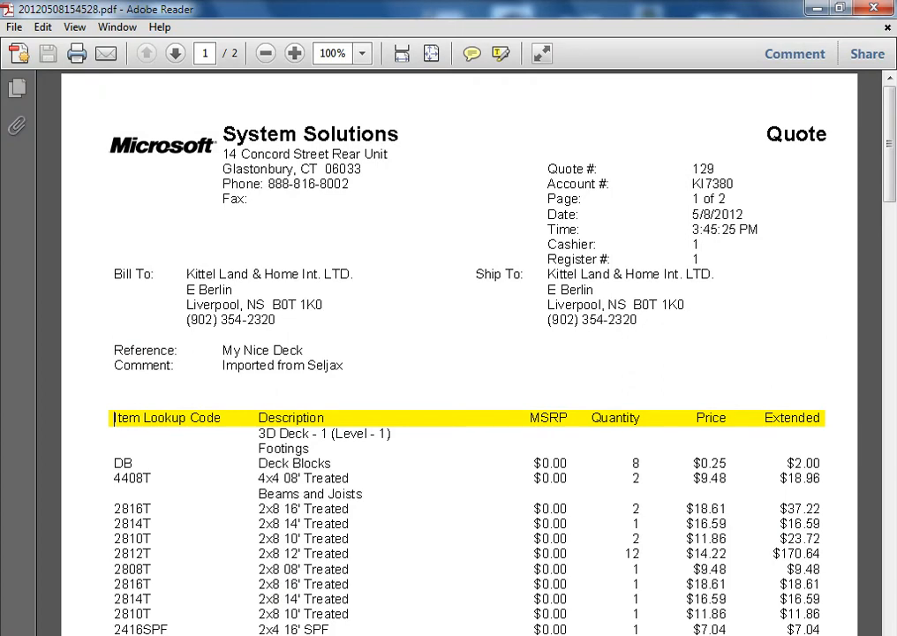
Scroll through both pages of quote 129 to its $4,678.48 total, then close Adobe Reader.
scroll(down, 3)
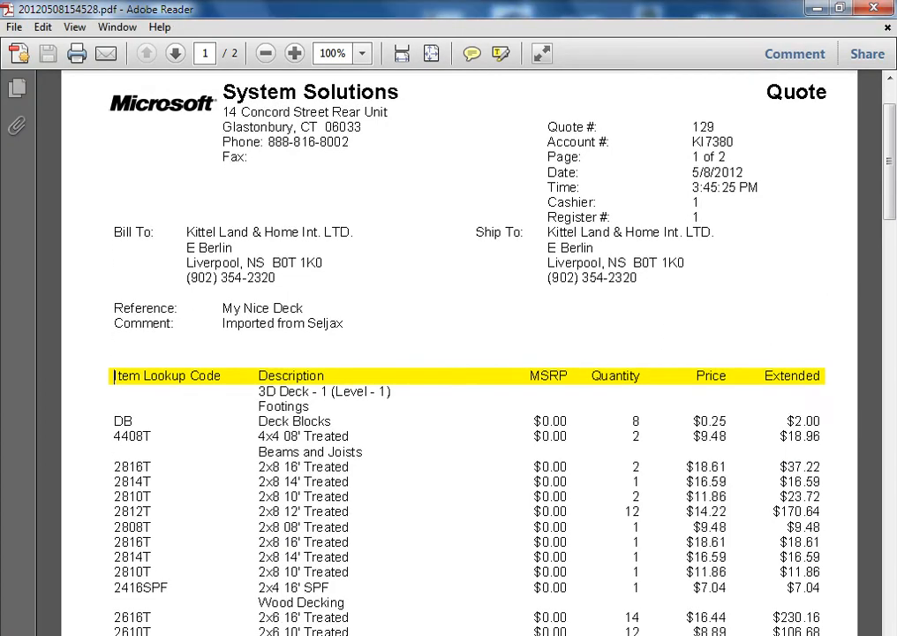
scroll(down, 3)
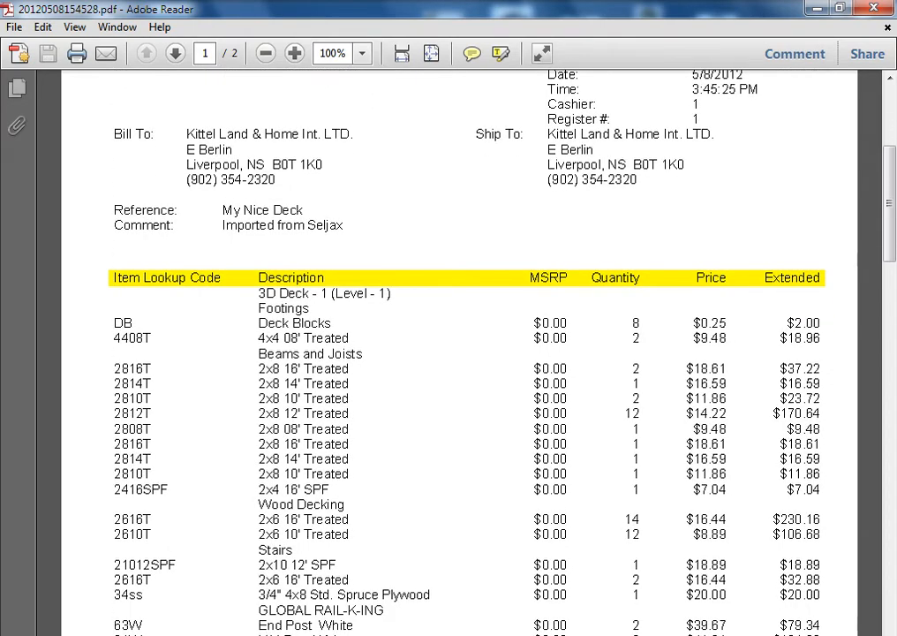
scroll(down, 3)
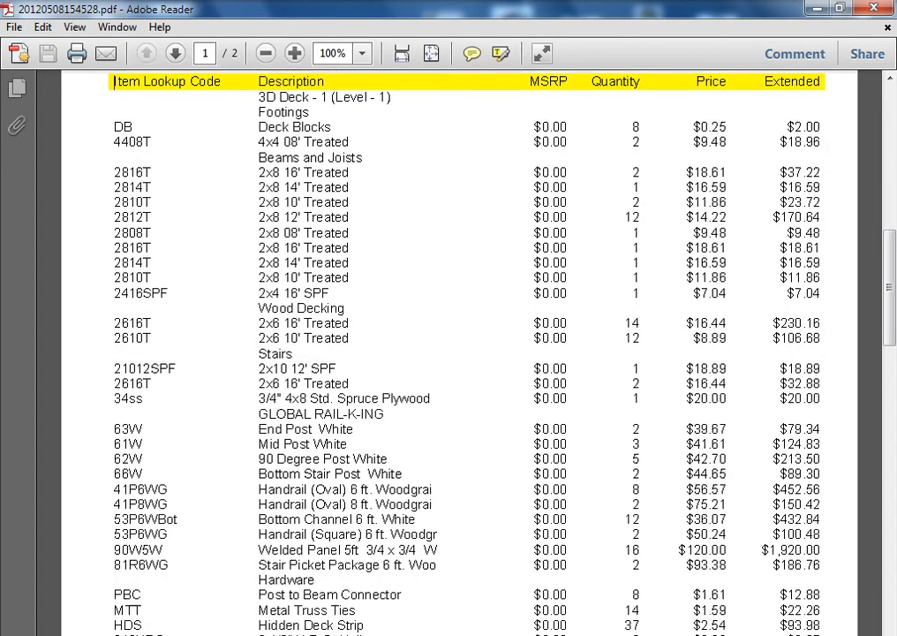
scroll(down, 3)
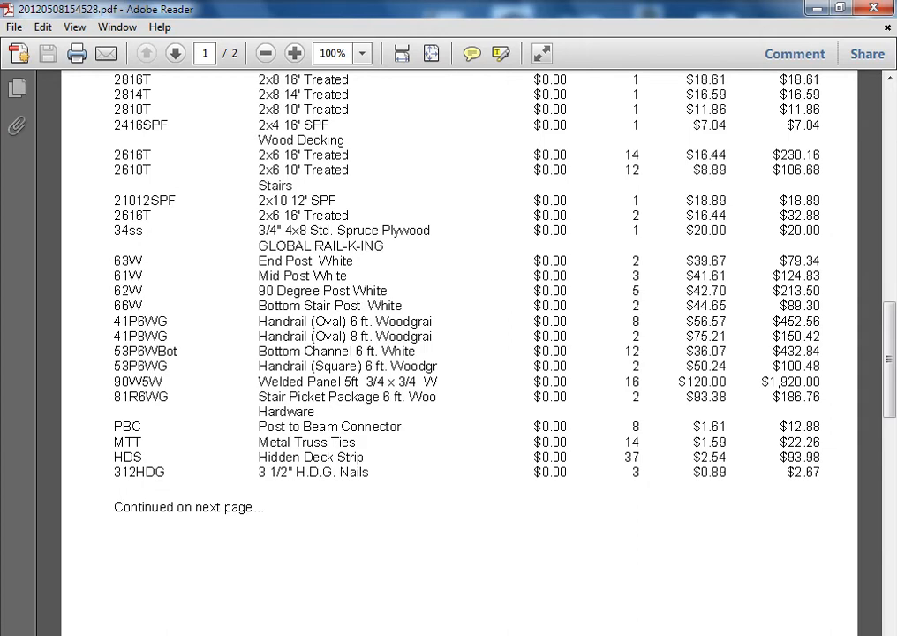
click(175, 53)
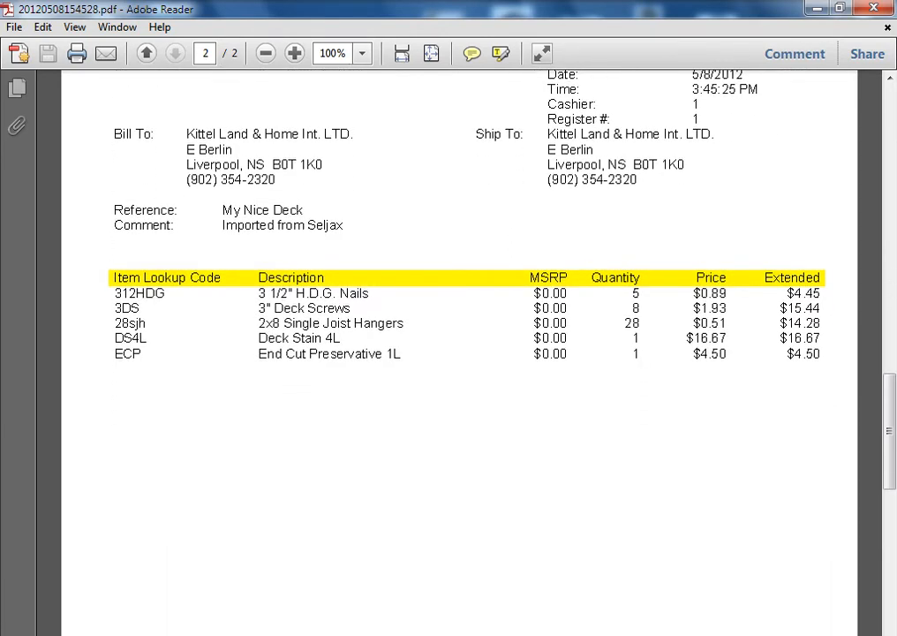
scroll(down, 3)
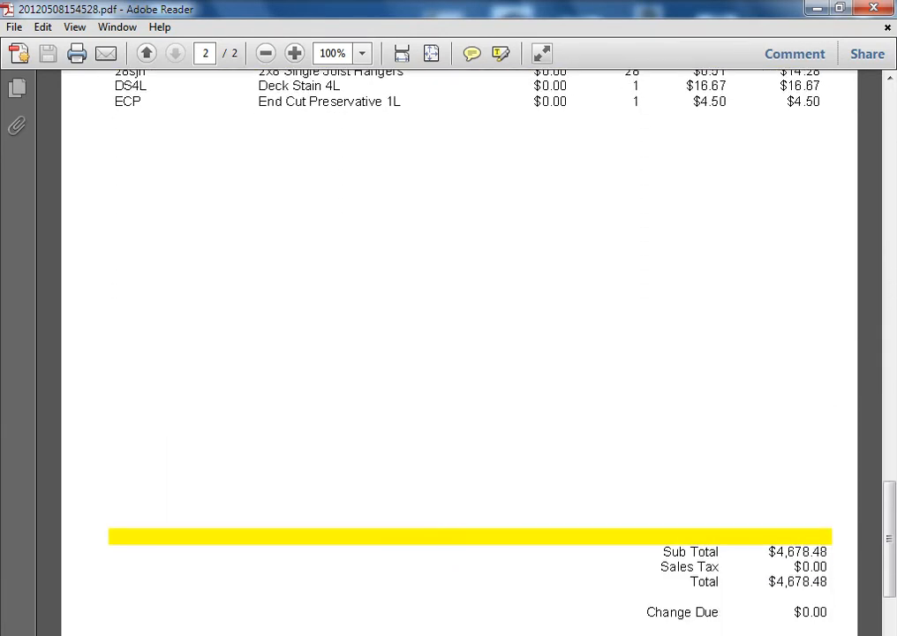
scroll(down, 3)
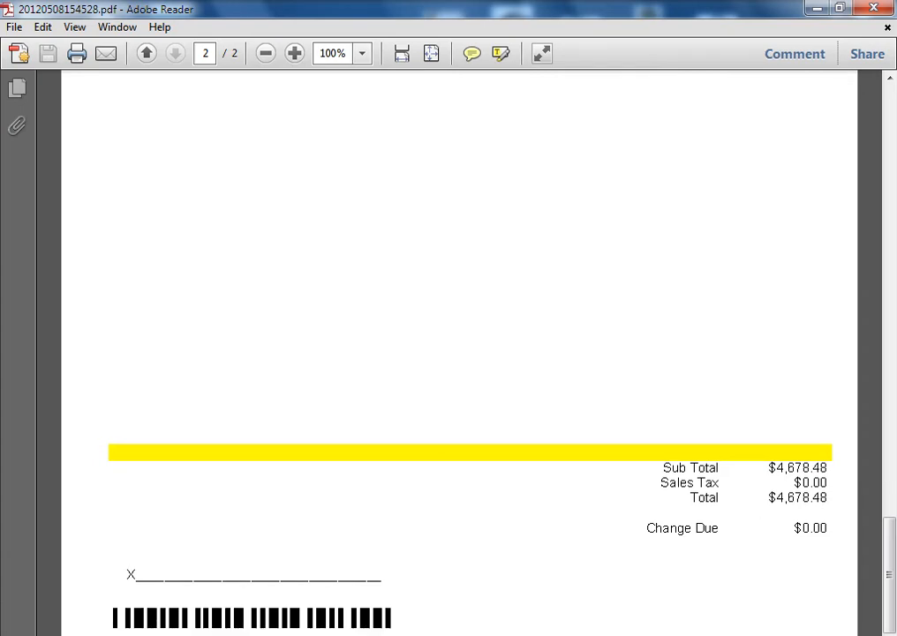
scroll(down, 3)
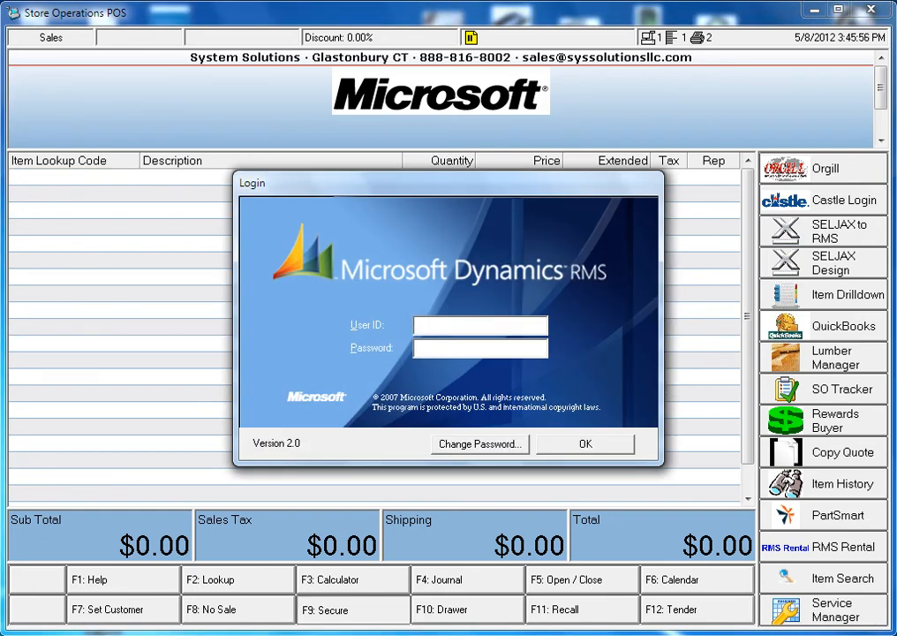
click(481, 325)
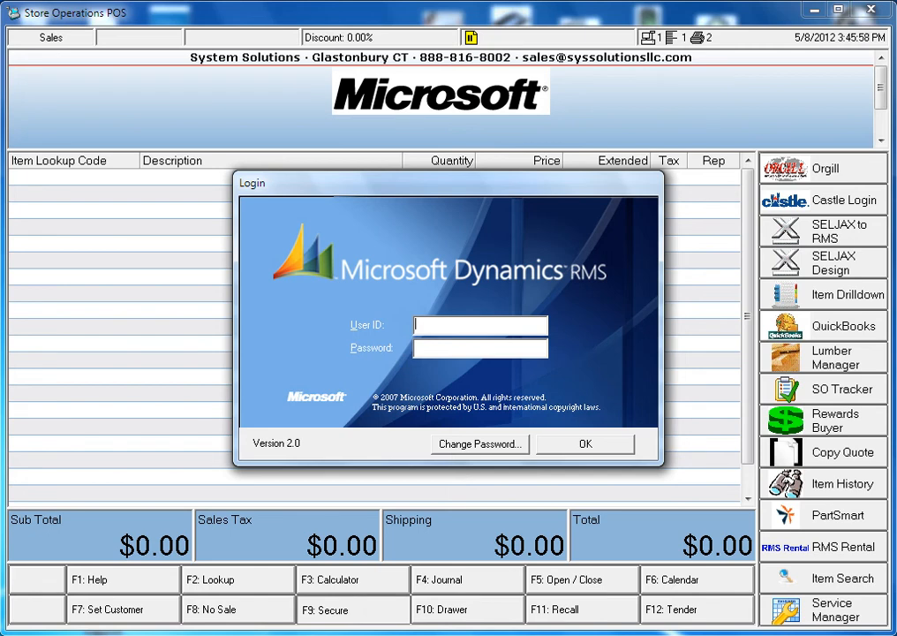